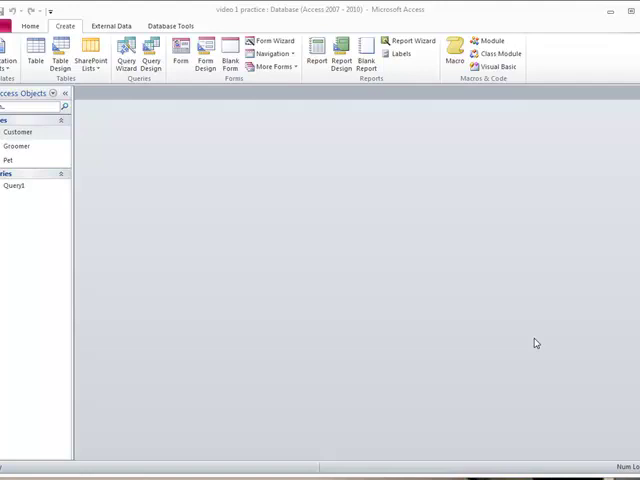
mouse_move(48, 112)
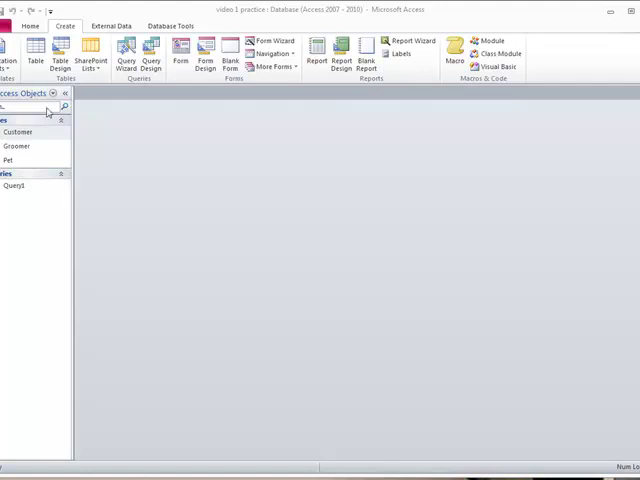
Generate a quick Customer form with its Pet subform from the Customer table
click(16, 186)
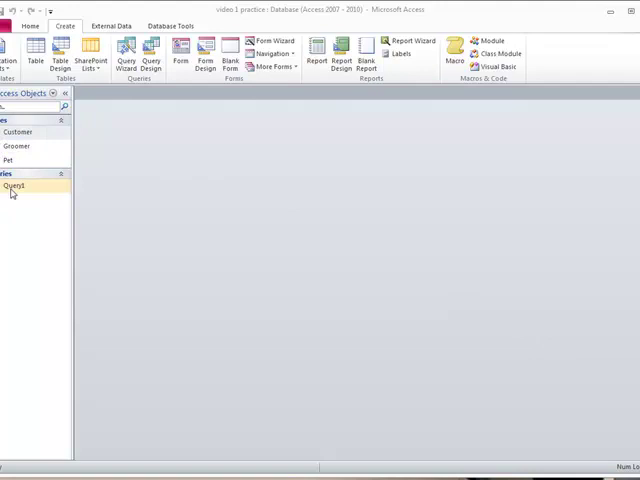
click(16, 186)
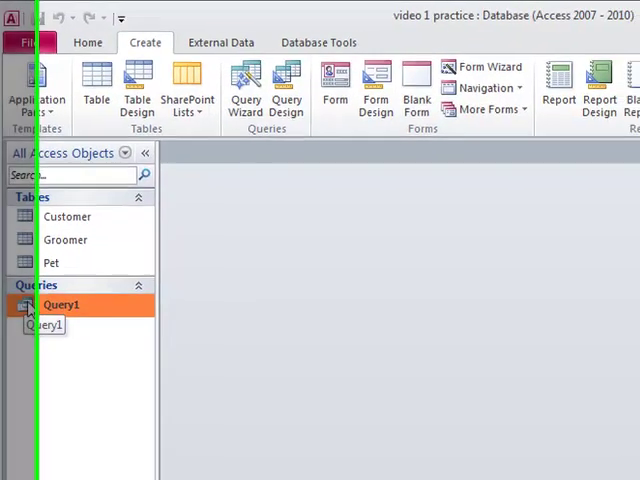
double_click(62, 304)
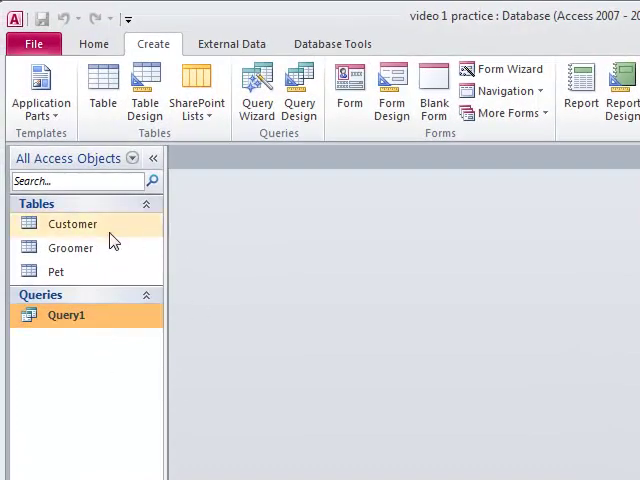
click(72, 224)
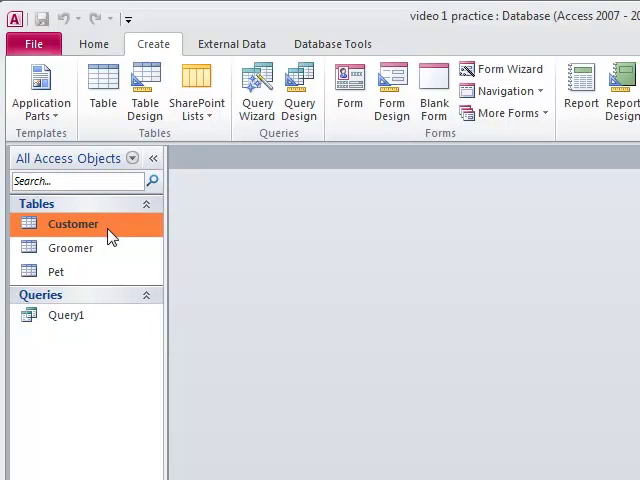
double_click(72, 224)
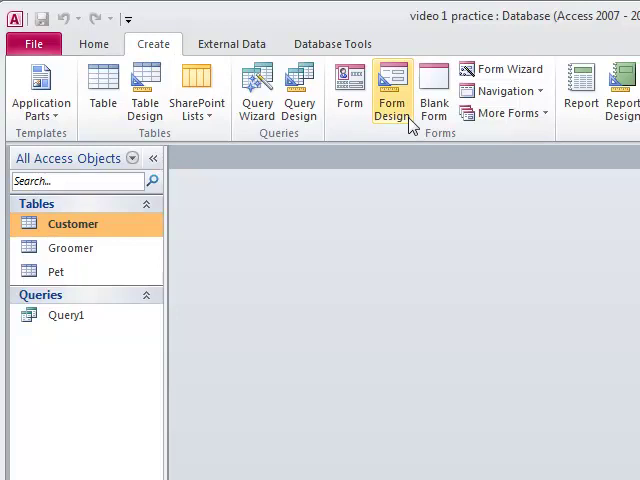
mouse_move(348, 90)
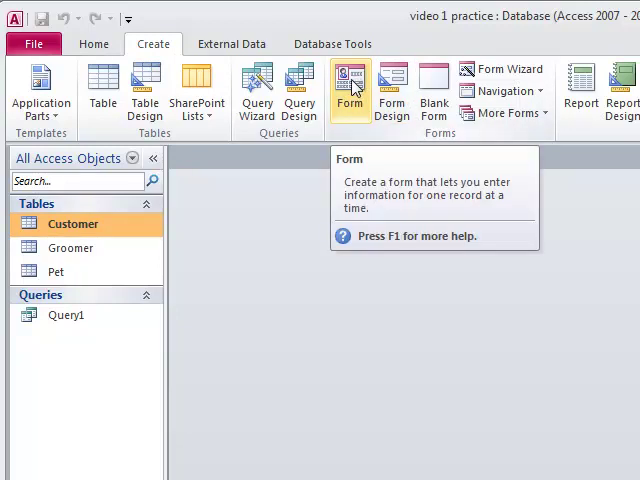
click(348, 88)
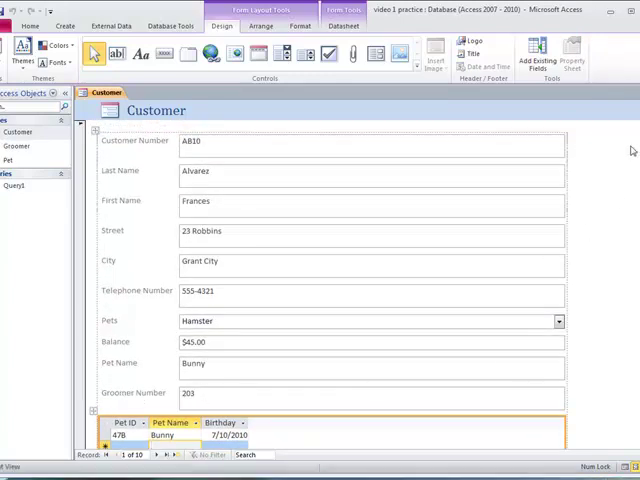
scroll(down, 3)
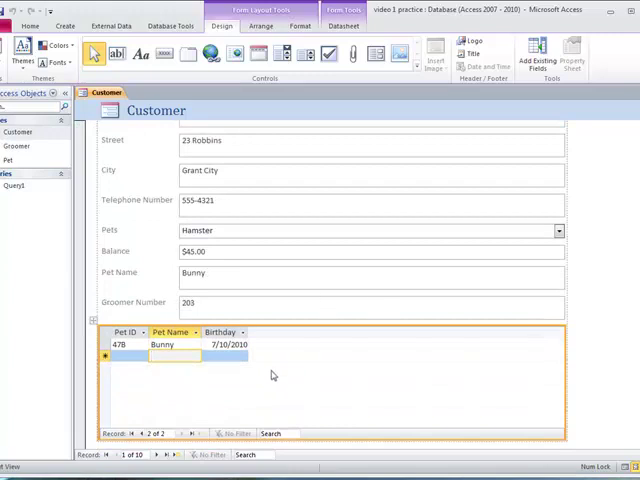
mouse_move(344, 262)
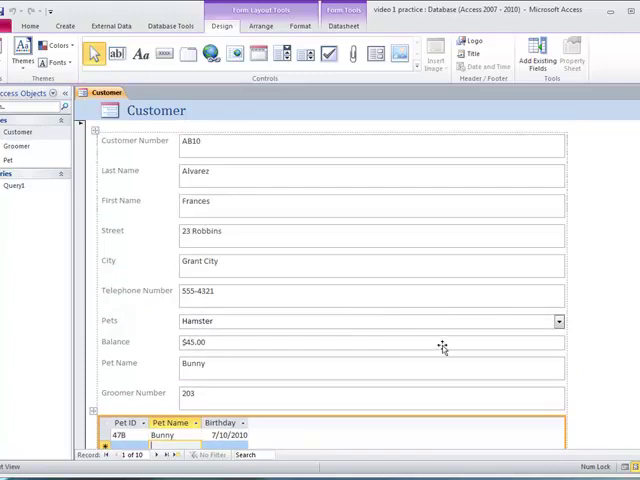
scroll(down, 3)
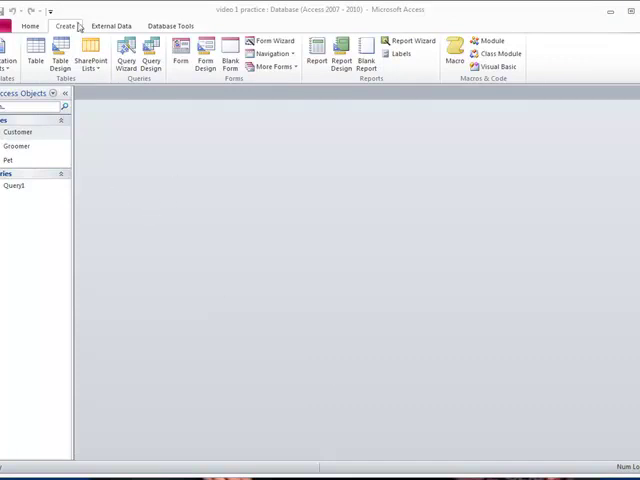
Check the table relationships, then regenerate the Customer form from the Customer table
click(168, 24)
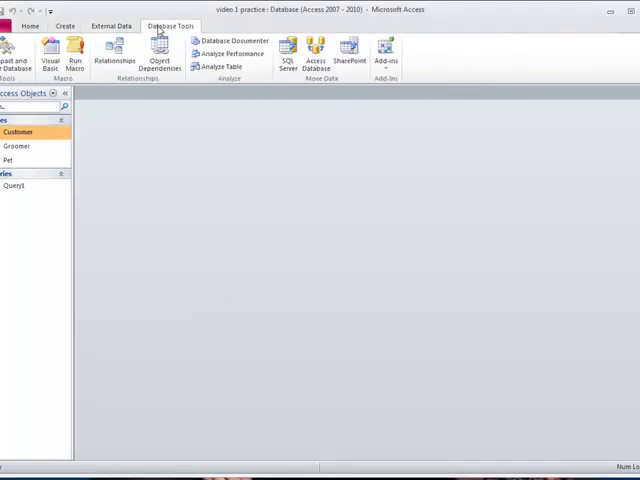
click(116, 58)
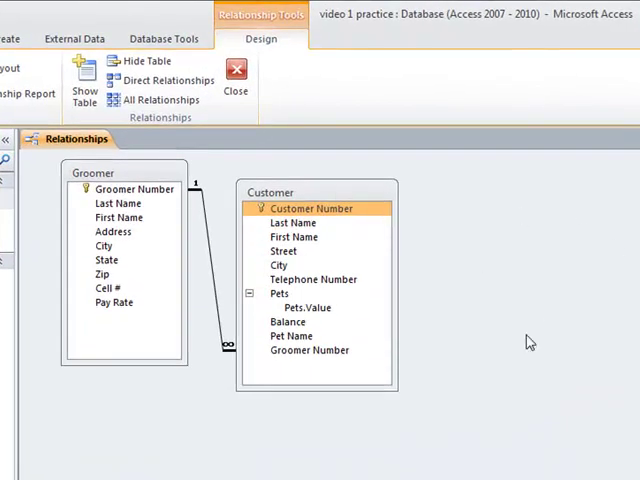
click(236, 80)
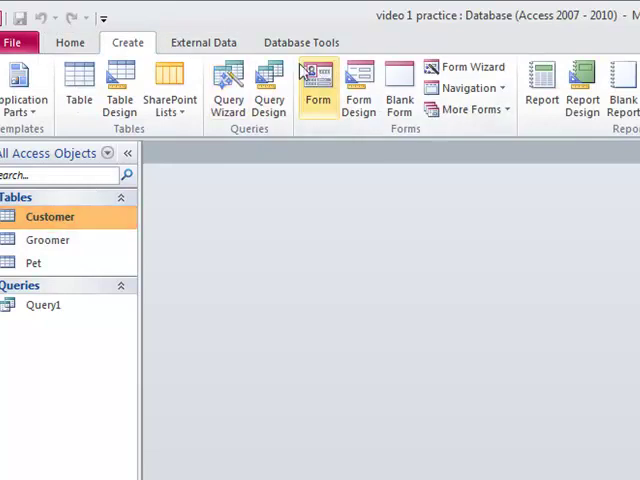
click(316, 84)
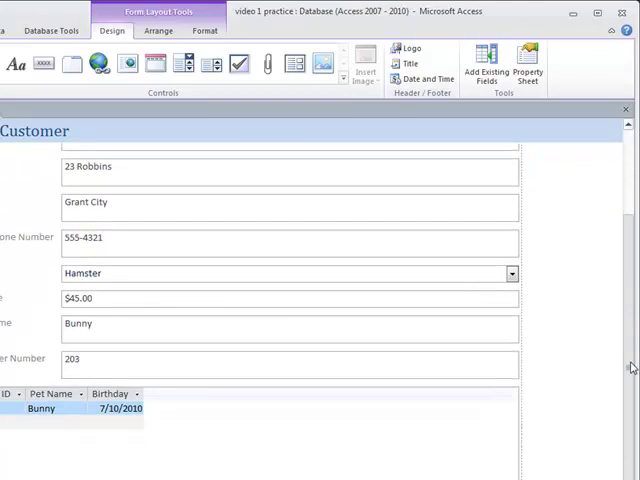
scroll(up, 3)
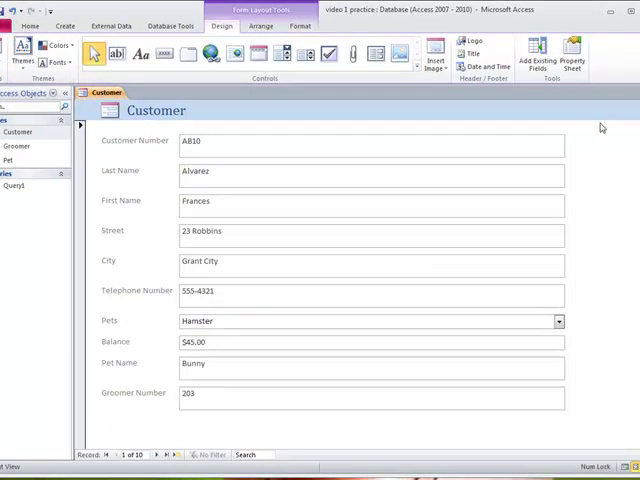
Browse the first three customer records, then move to a new blank record
click(64, 28)
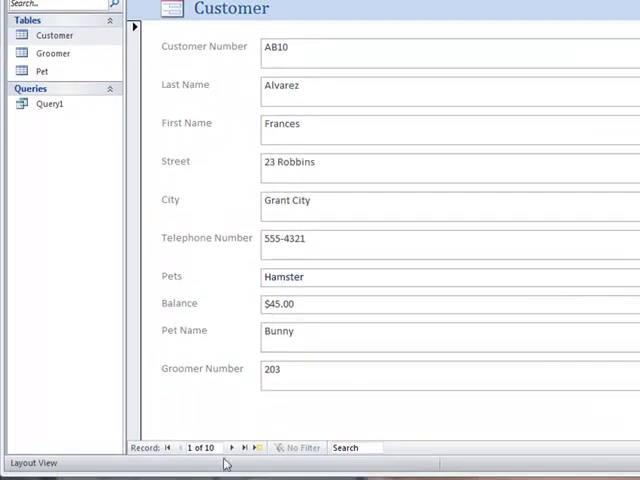
click(232, 448)
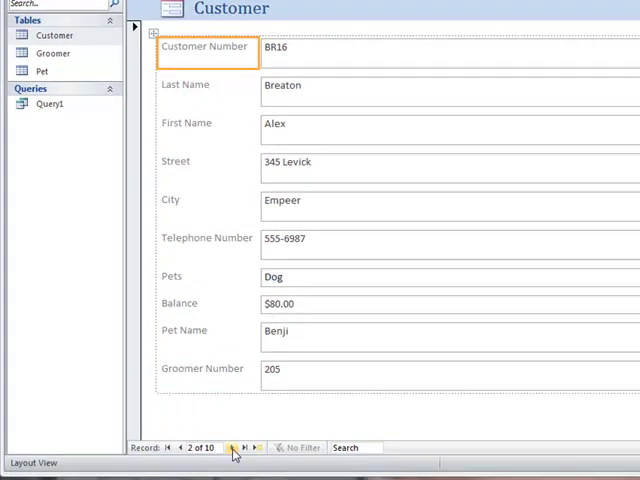
click(232, 448)
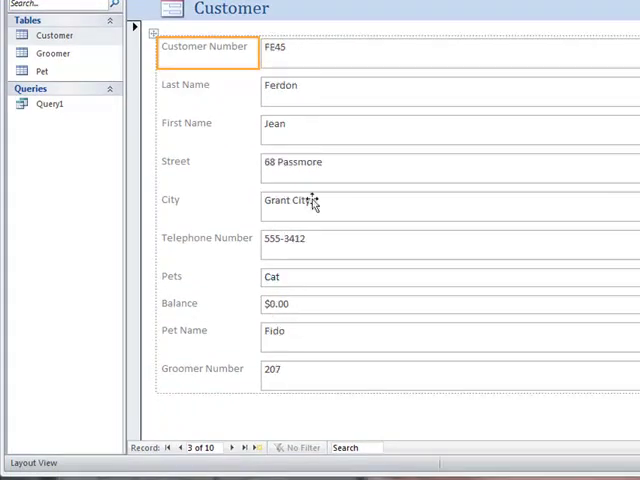
click(252, 448)
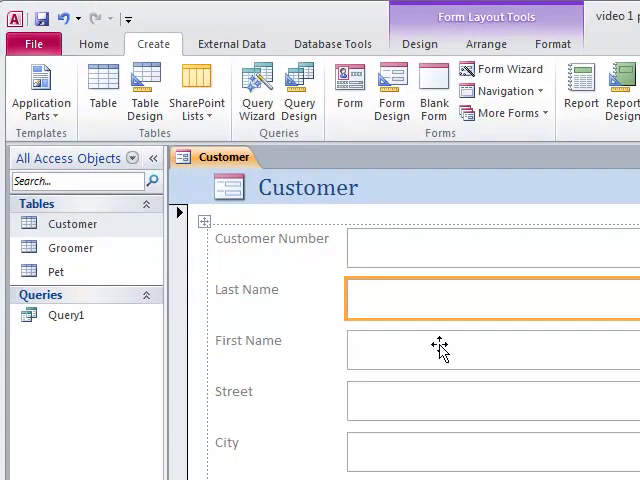
mouse_move(432, 298)
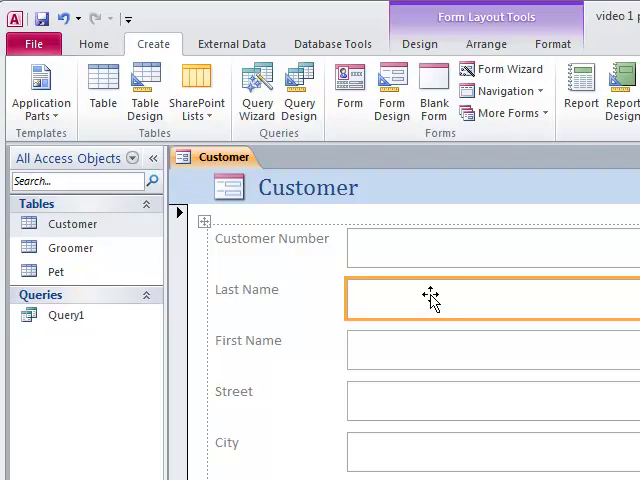
click(490, 248)
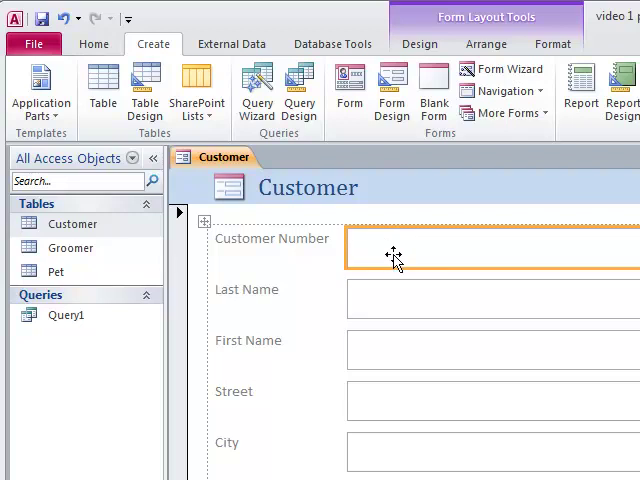
Narrow the Customer form's text boxes by dragging their right edges left in layout view
click(420, 44)
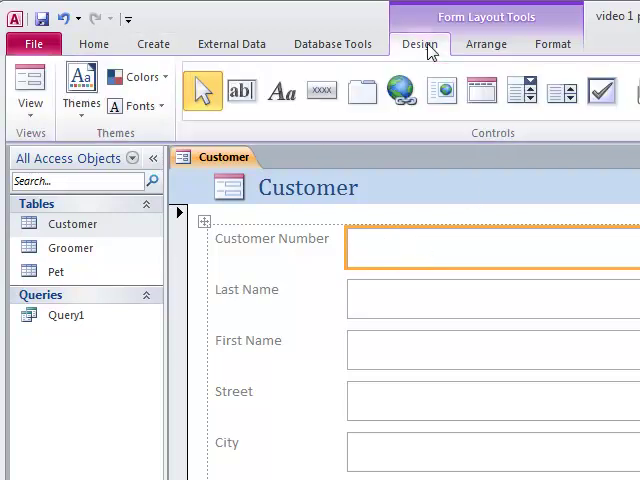
click(30, 84)
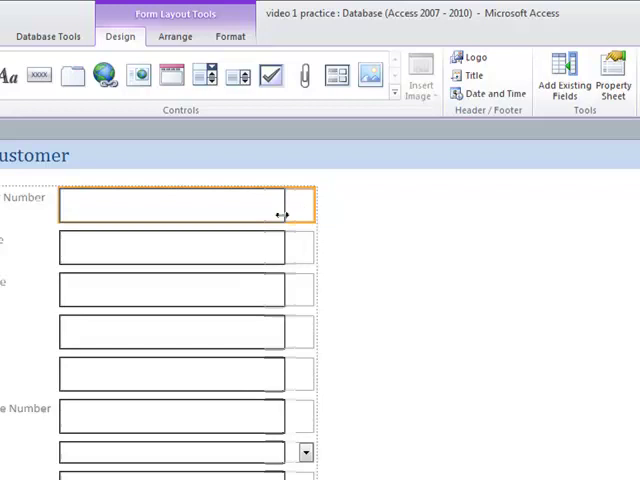
drag(284, 204, 256, 204)
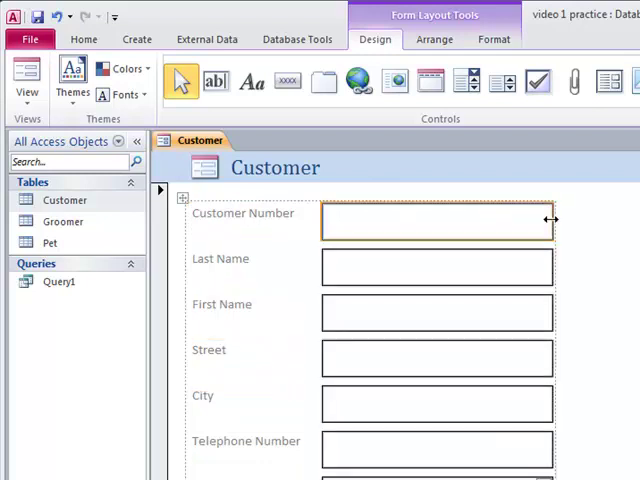
drag(552, 218, 508, 218)
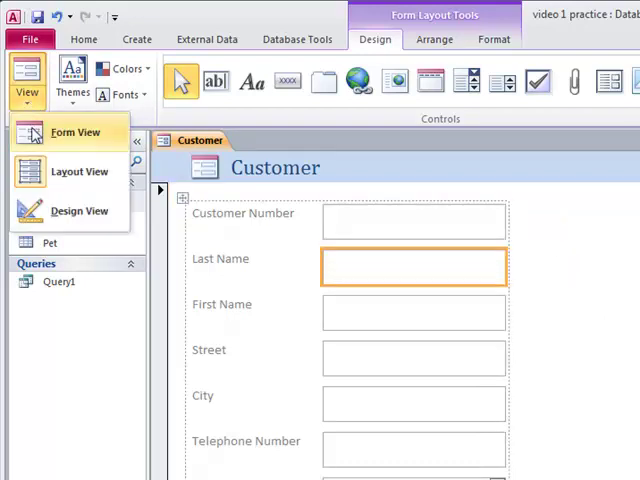
Enter new customer 99, Wilkins, with placeholder first name 'afklfaf' and street 'a;lkfdjasdlkf'
click(74, 132)
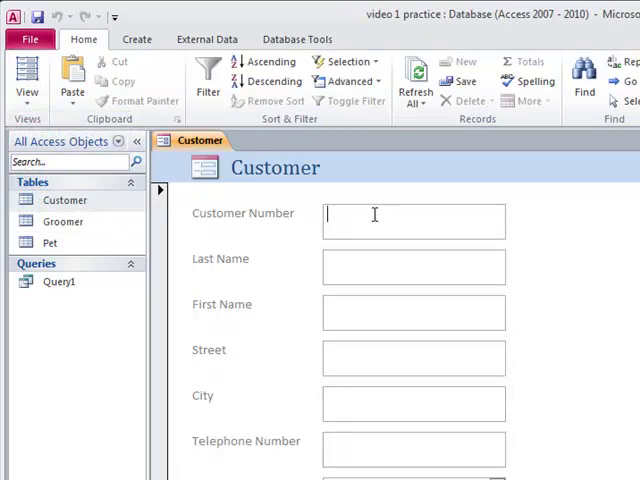
text(99)
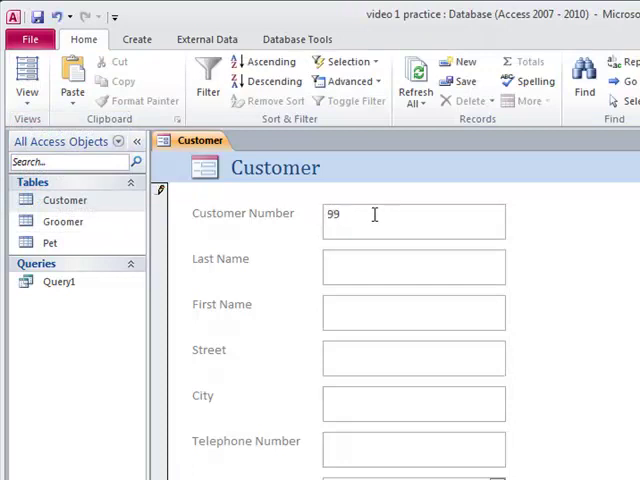
text(Wilkins)
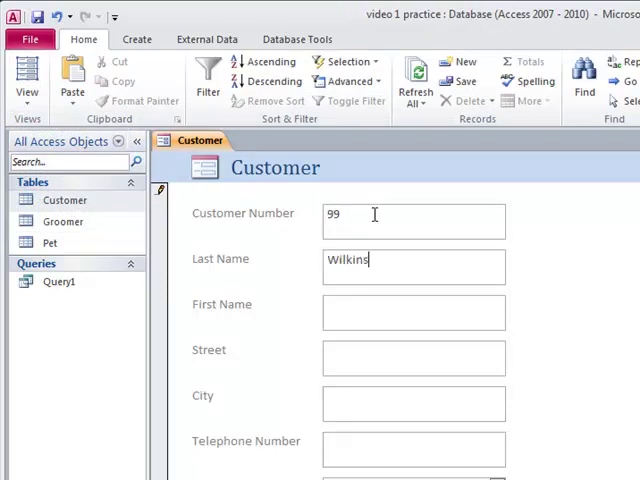
text(afklfaf)
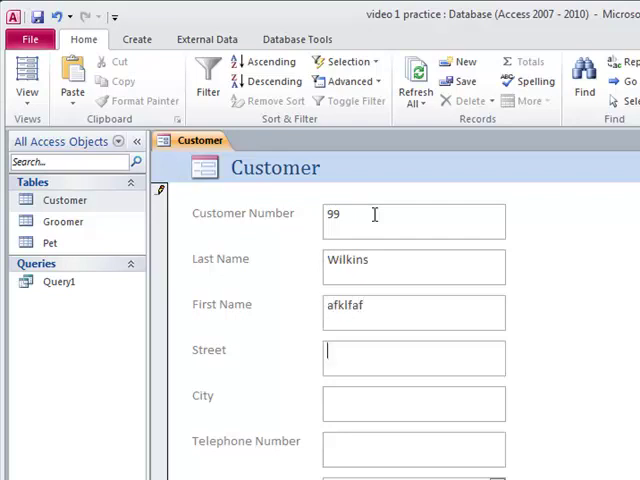
text(a;lkfdjasdlkf)
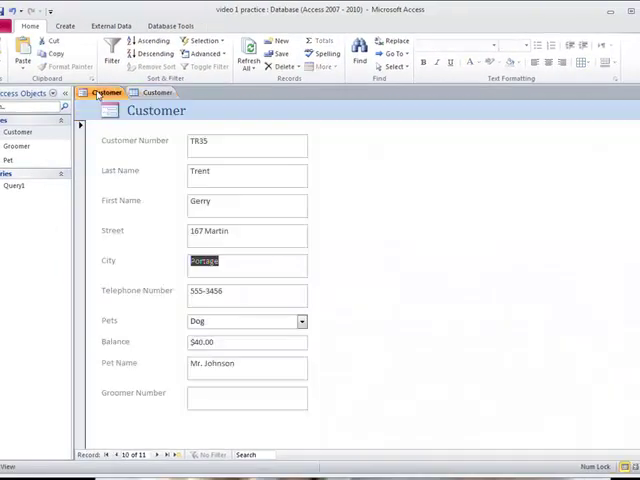
Move to a blank new record and back to customer 99, Wilkins
click(164, 456)
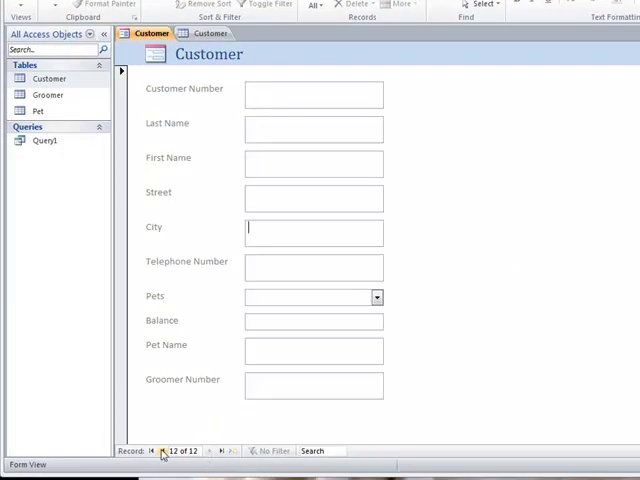
click(152, 450)
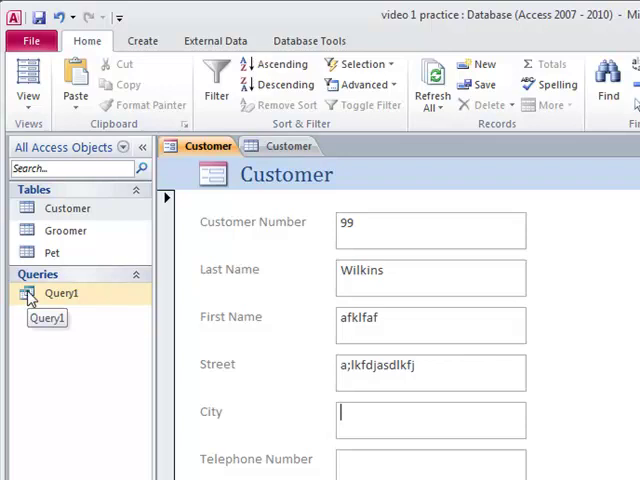
Confirm customer 99, Wilkins, appears in Query1 and the Customer table
double_click(60, 292)
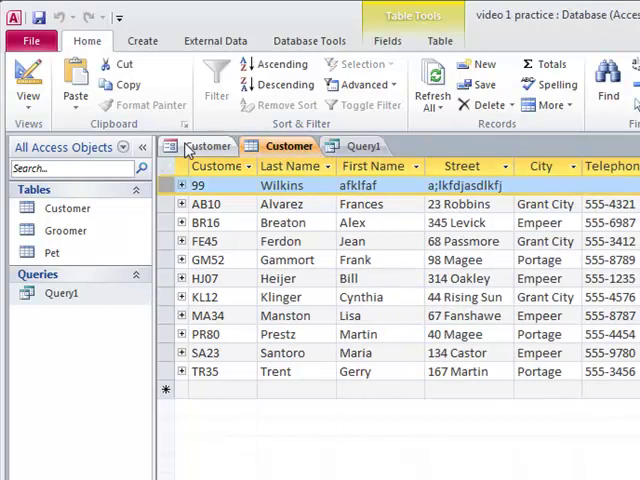
click(204, 144)
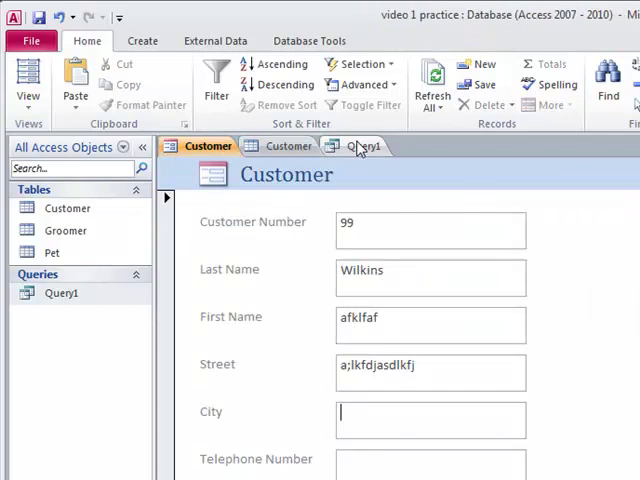
click(364, 146)
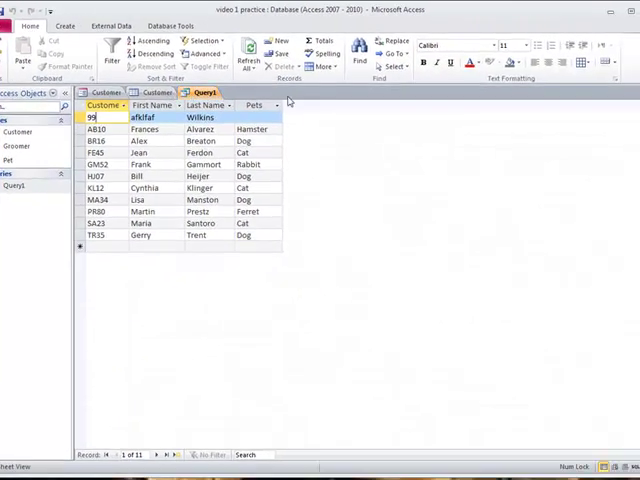
click(100, 92)
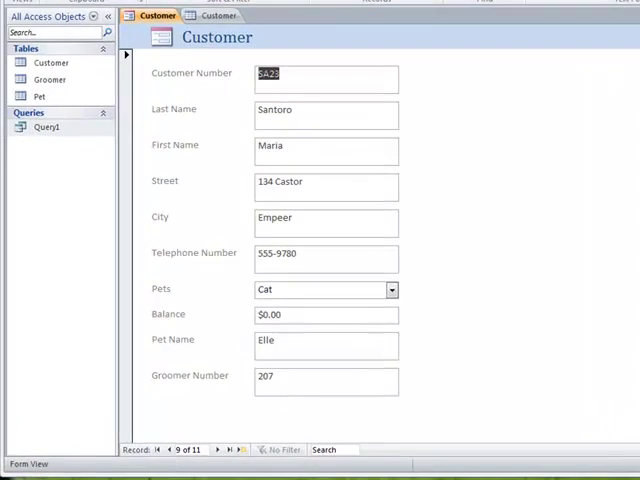
Navigate to the Wilkins record in the form and delete it, closing the form
click(168, 448)
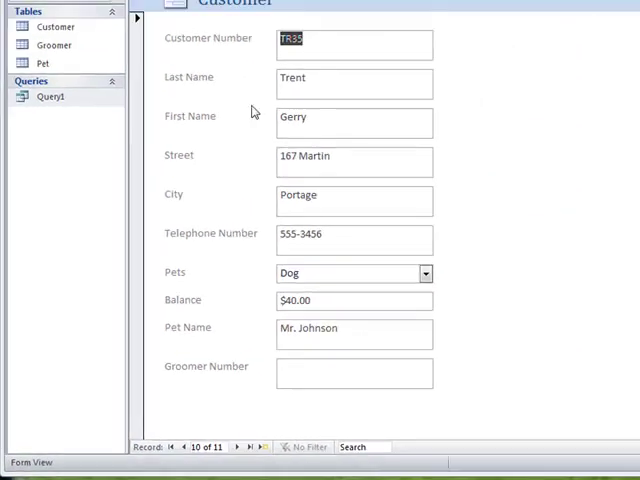
click(236, 448)
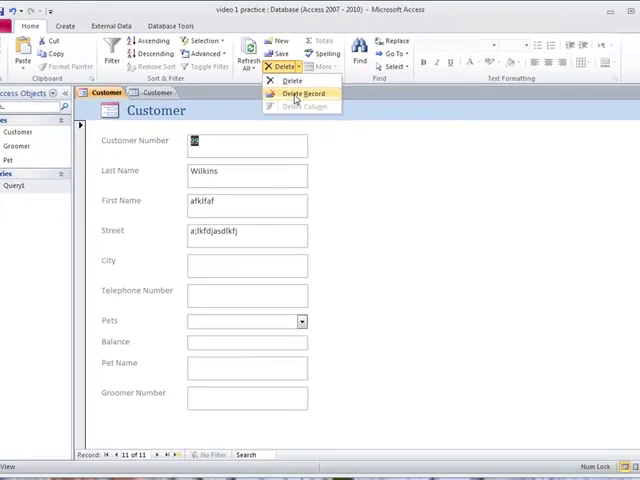
click(300, 92)
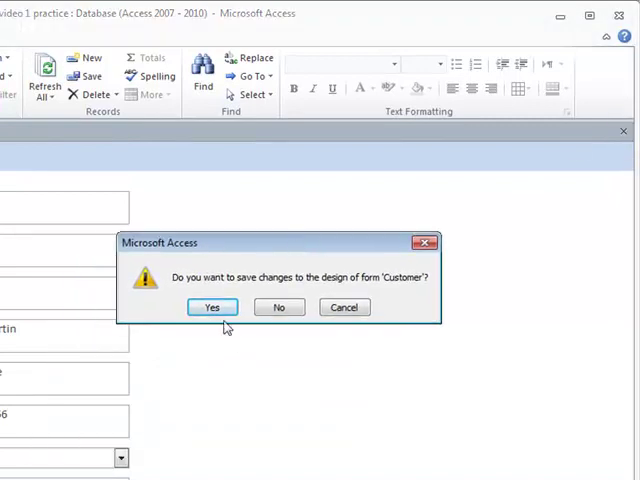
Save the form design as Customers
click(212, 308)
text(Customers)
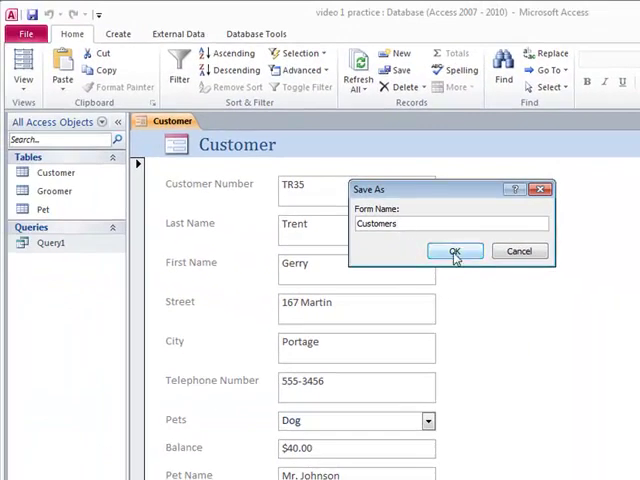
click(456, 252)
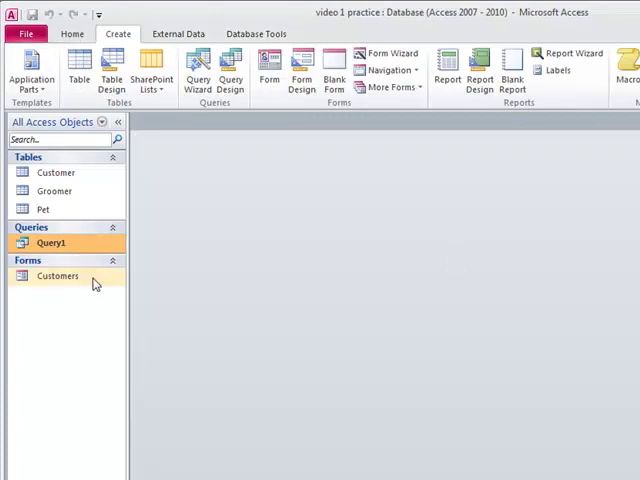
mouse_move(56, 172)
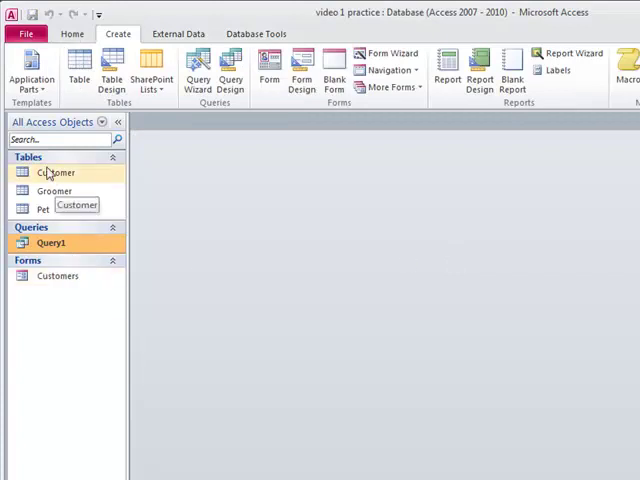
mouse_move(36, 244)
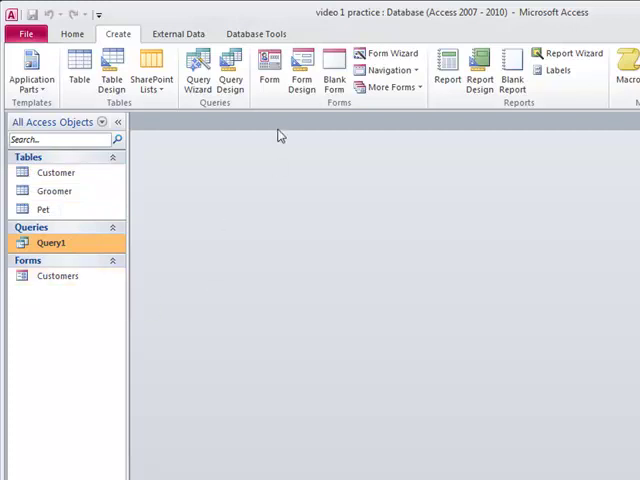
mouse_move(248, 430)
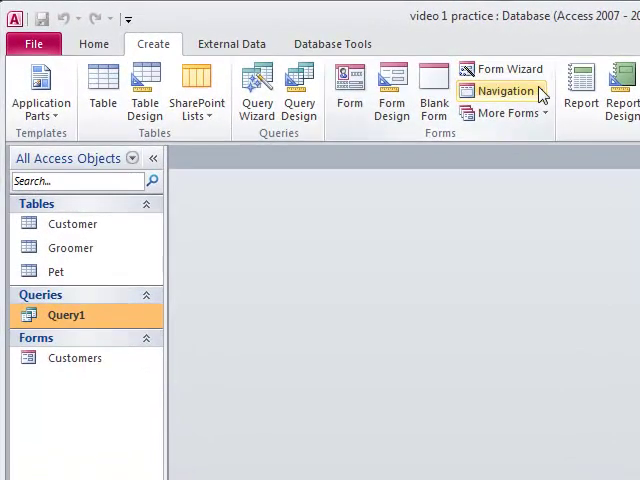
Create a split form for the Groomer table via More Forms > Split Form
click(500, 112)
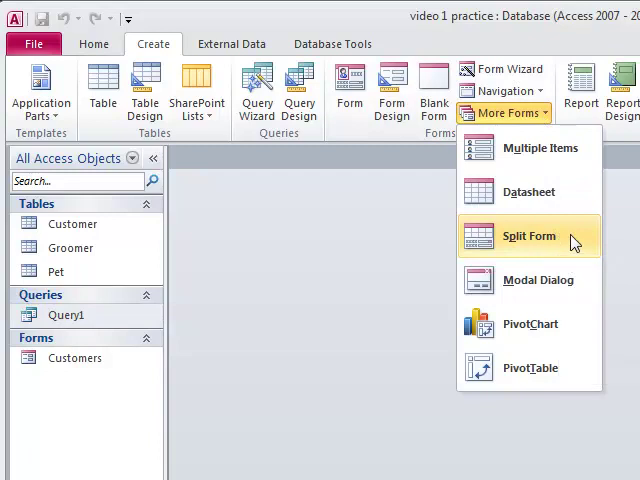
click(72, 224)
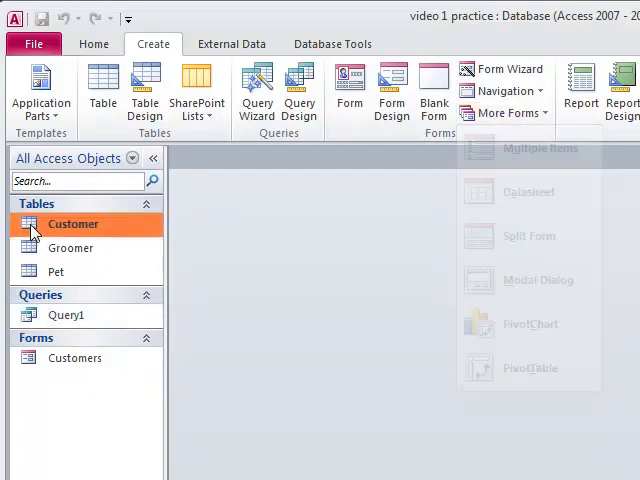
click(70, 236)
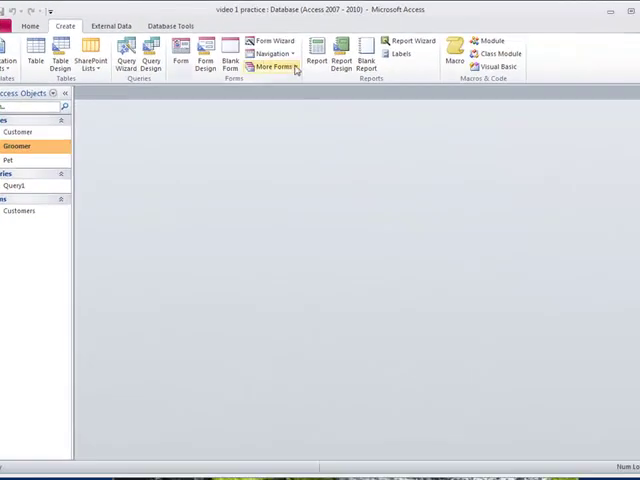
click(268, 66)
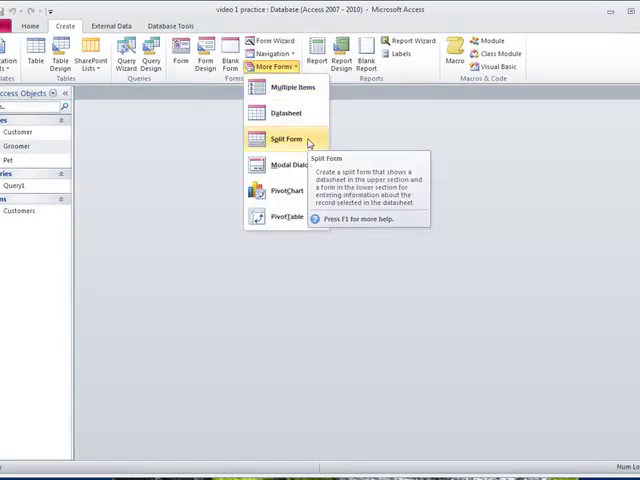
click(284, 140)
text(p)
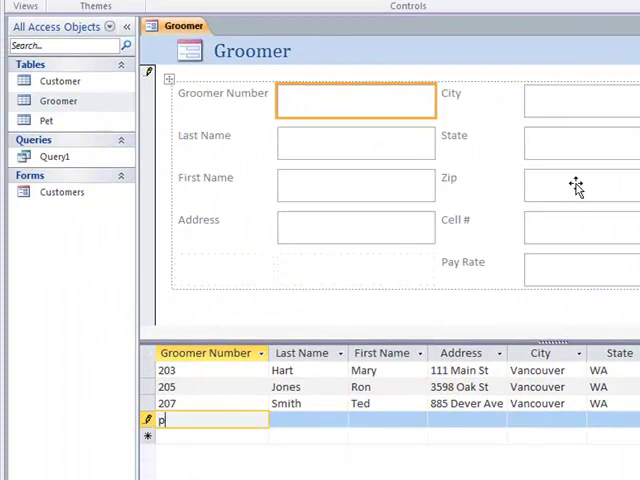
Add test groomer 111, Wilkins, then delete that record and confirm the deletion
text(1)
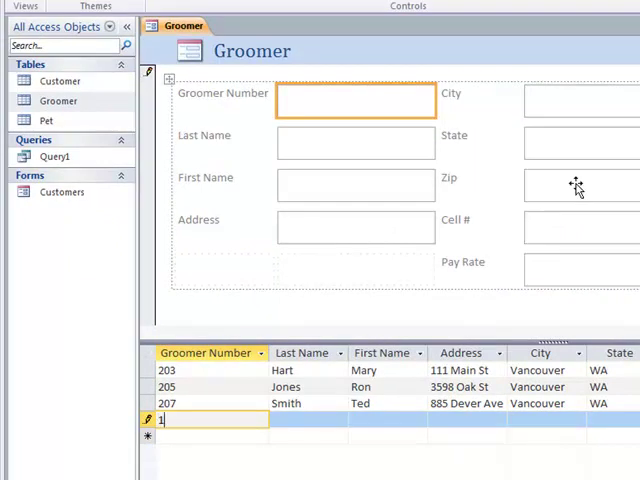
text(111)
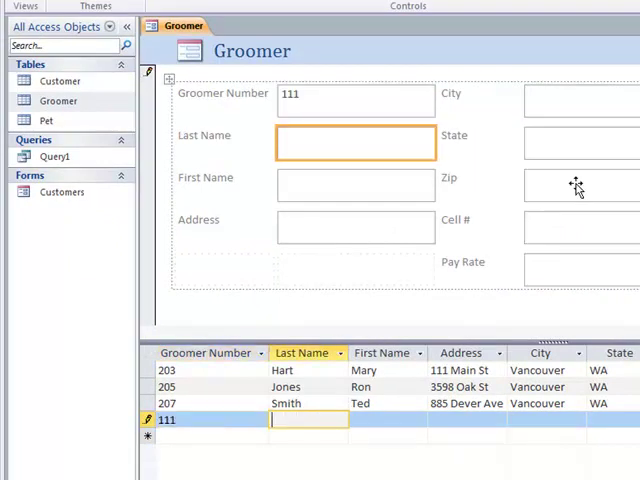
text(Wilkins)
click(356, 184)
text(Chris)
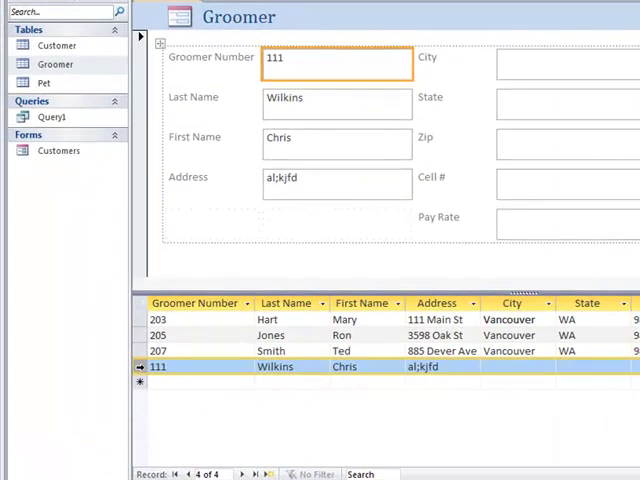
right_click(156, 366)
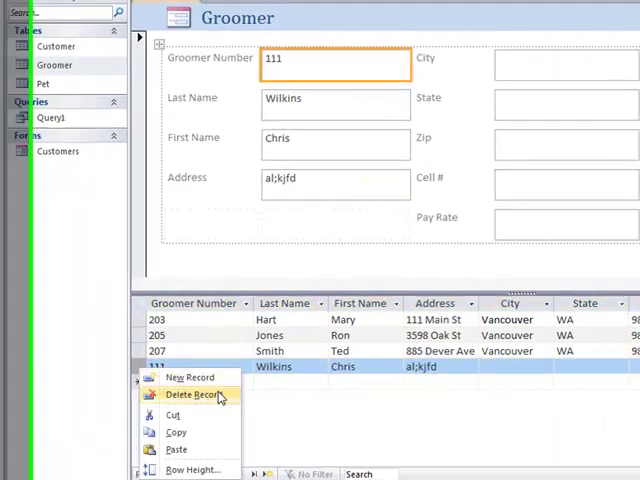
click(192, 394)
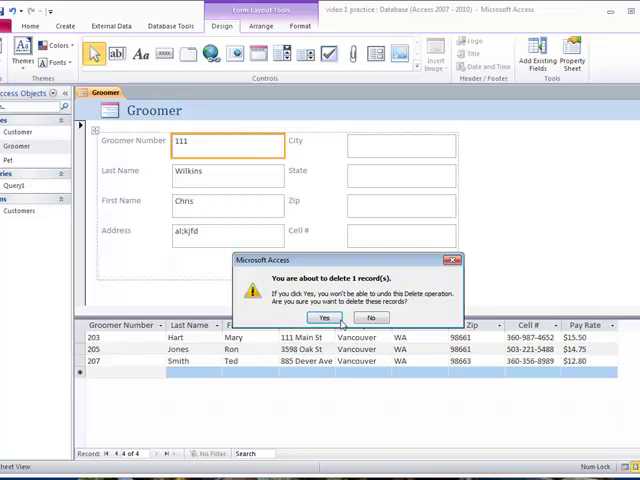
click(324, 318)
text(Groomer Split Form)
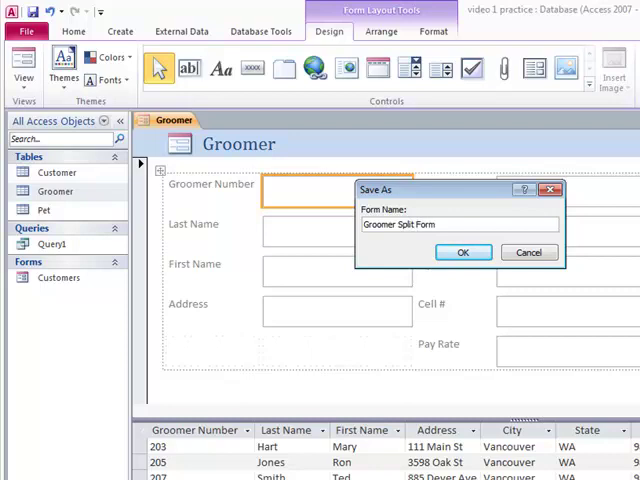
Save the form as Groomer Split Form
click(462, 252)
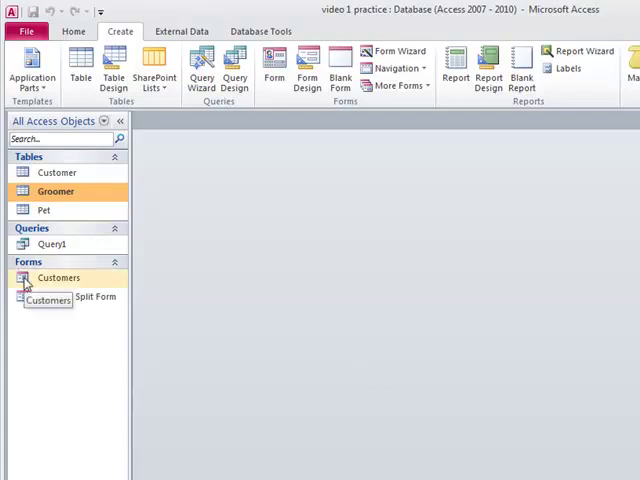
Preview the Customers form for printing at one page, check the last page, and close the preview
double_click(58, 278)
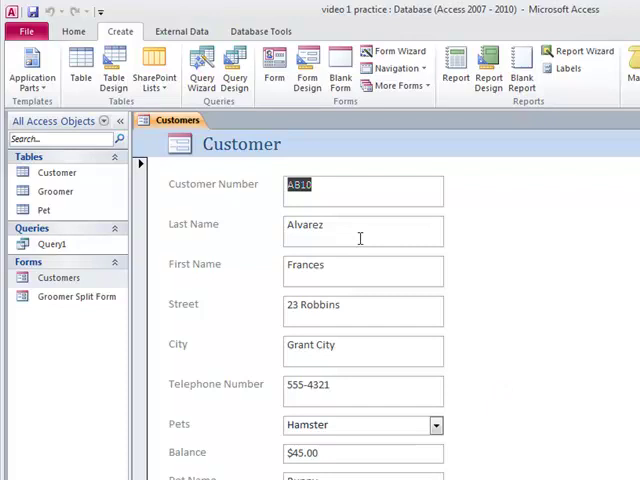
mouse_move(538, 392)
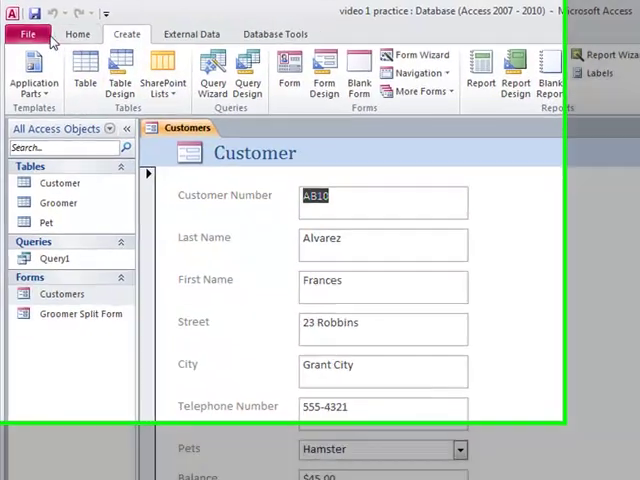
click(28, 32)
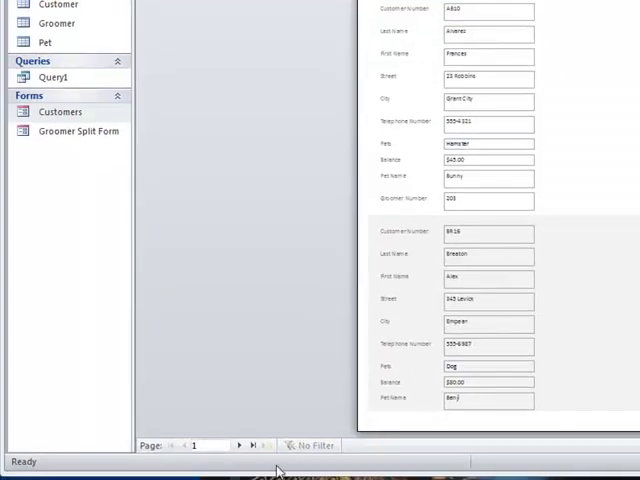
click(240, 446)
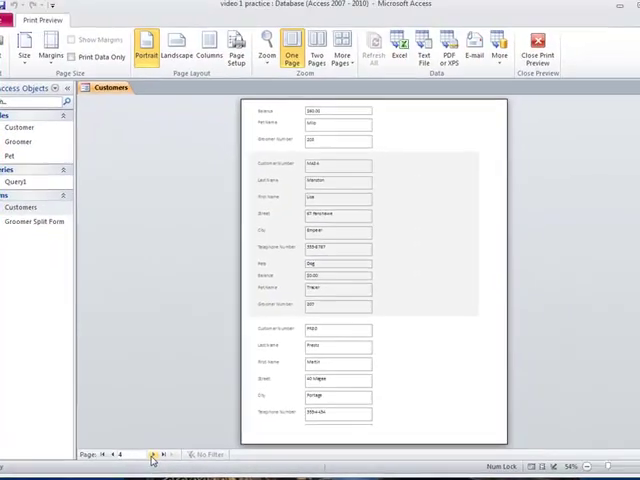
click(156, 456)
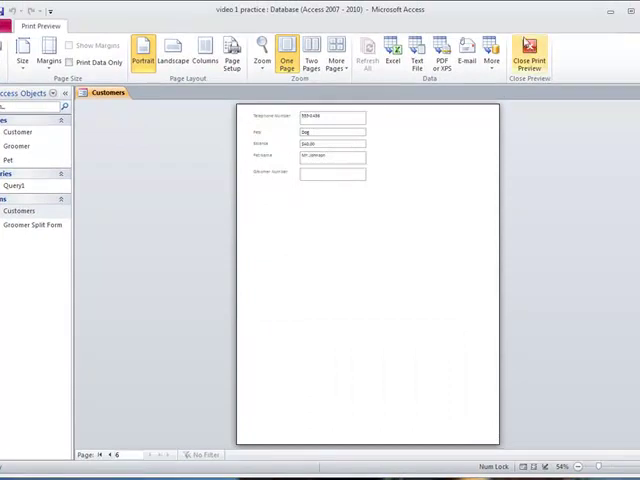
click(530, 52)
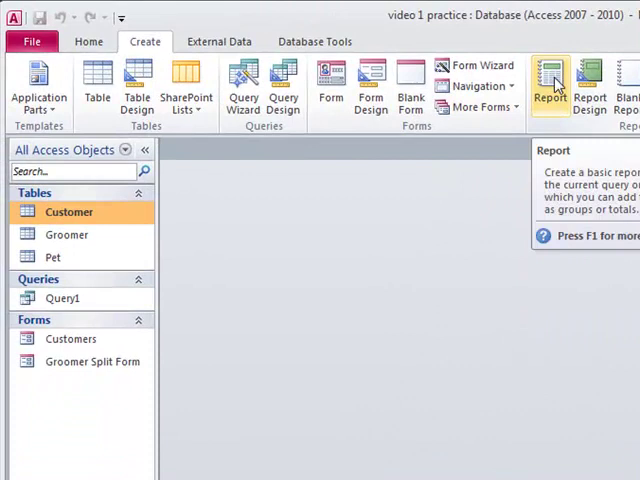
mouse_move(332, 82)
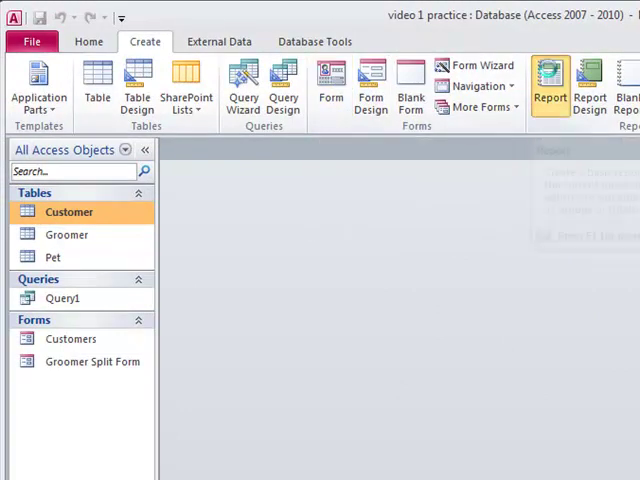
Close the Customers form so no database objects remain open
click(548, 84)
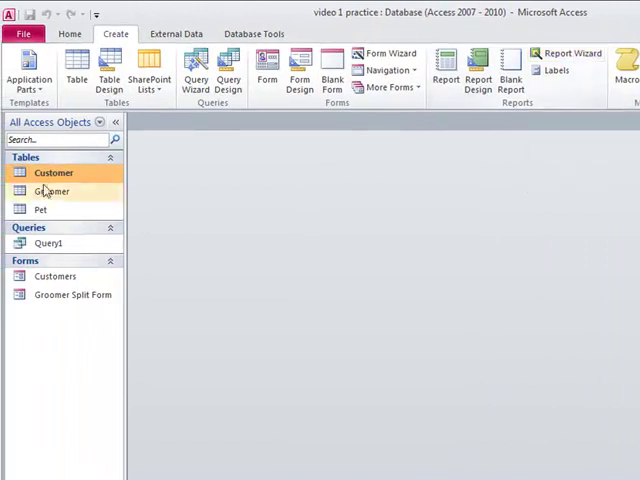
mouse_move(570, 52)
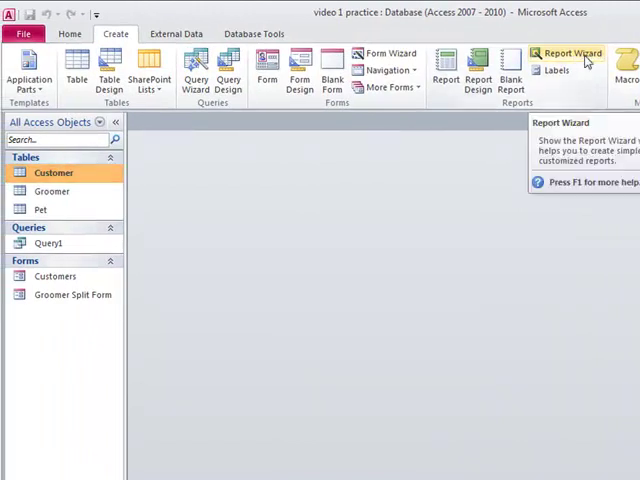
Start the Report Wizard and add Customer Number, First Name, Telephone Number, Pets and Balance
click(564, 52)
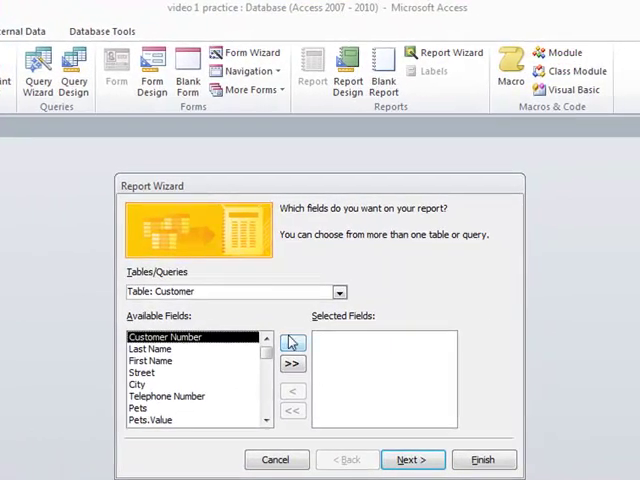
click(292, 340)
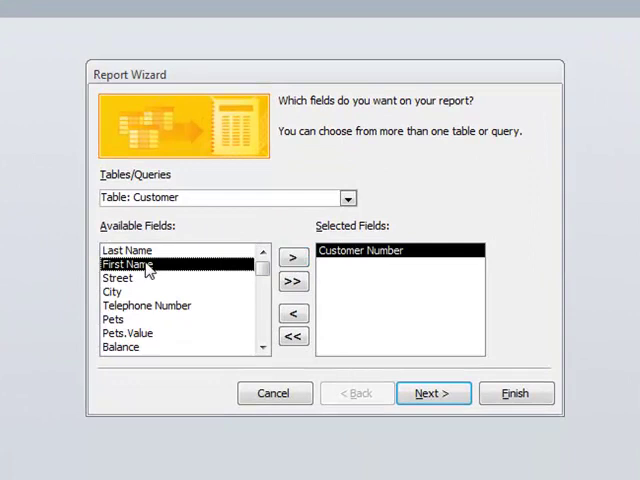
click(294, 256)
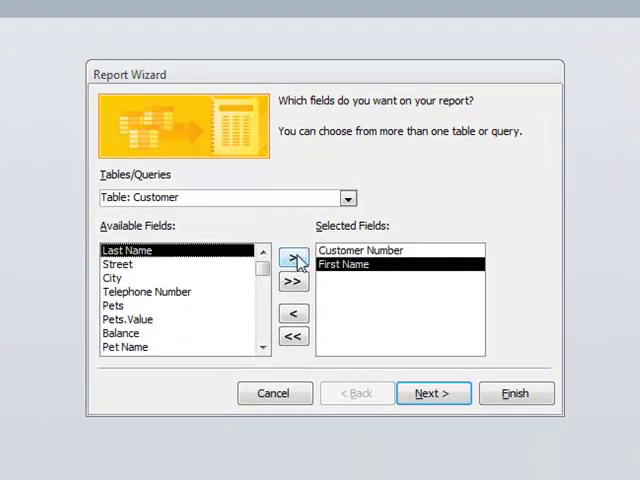
click(292, 256)
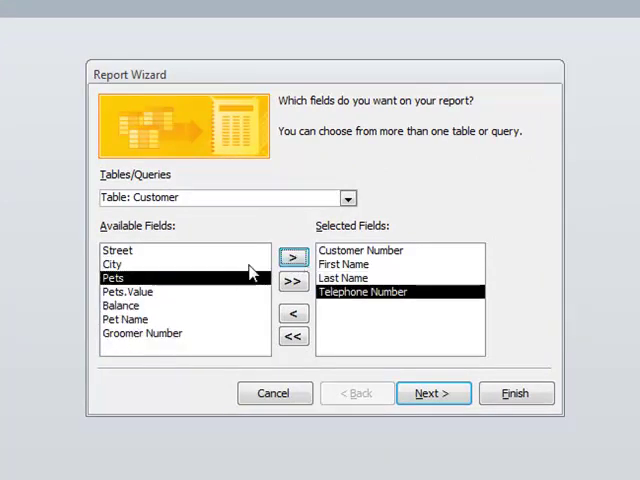
click(292, 256)
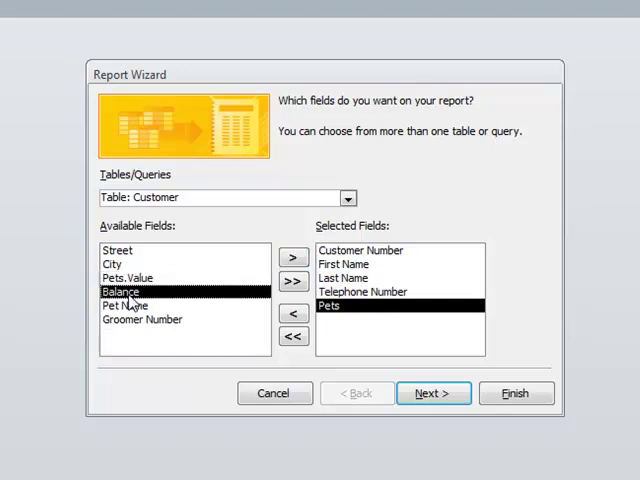
click(292, 256)
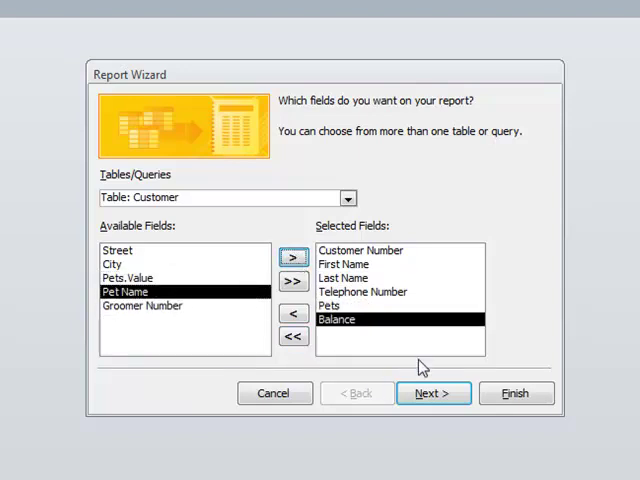
Move Pets so it comes last, after Balance, in the report's chosen fields
click(292, 312)
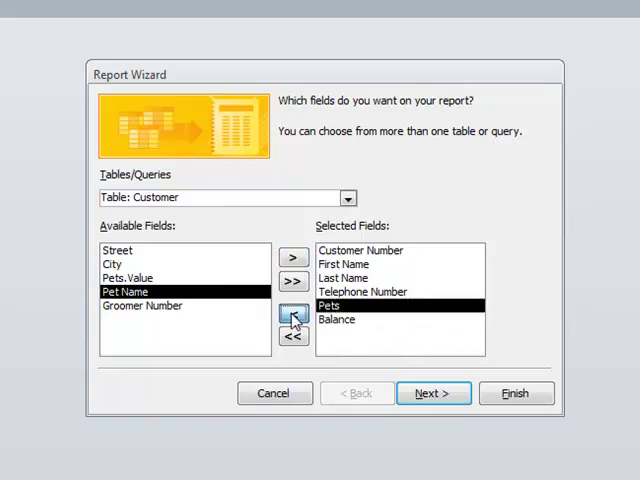
click(292, 312)
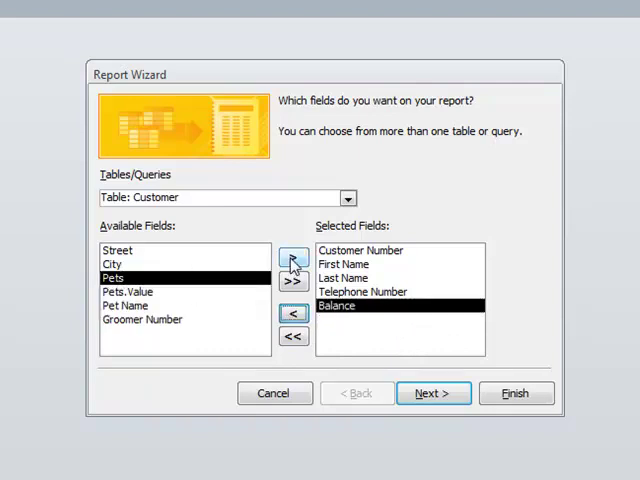
click(292, 256)
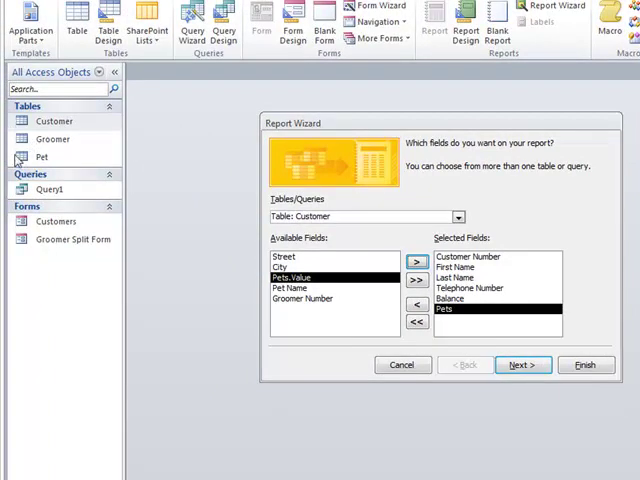
mouse_move(528, 280)
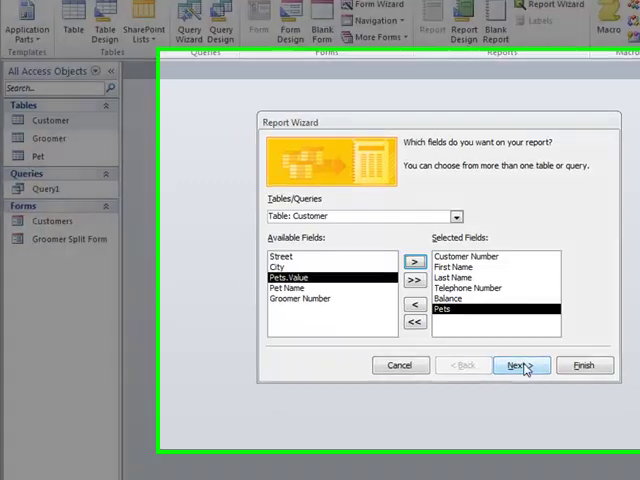
Skip grouping and sorting, keep the Tabular Portrait layout, and reach the title step
click(520, 364)
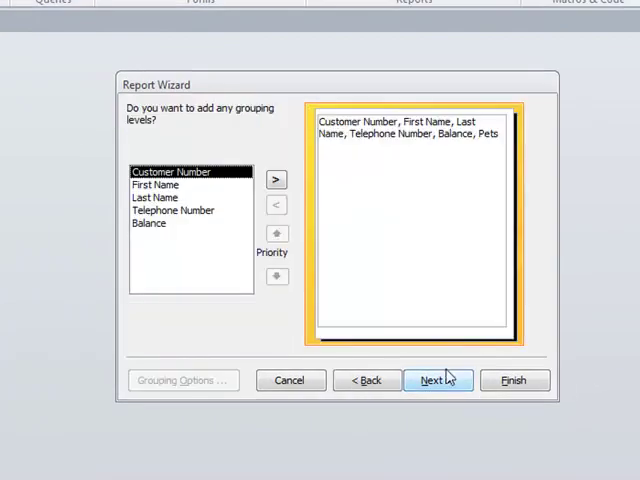
mouse_move(400, 364)
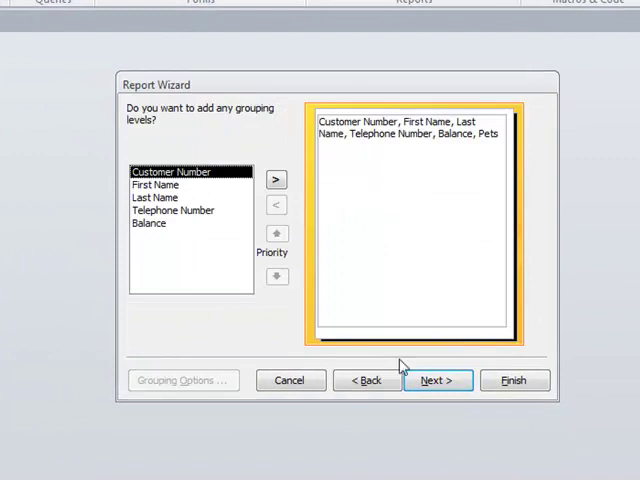
click(436, 380)
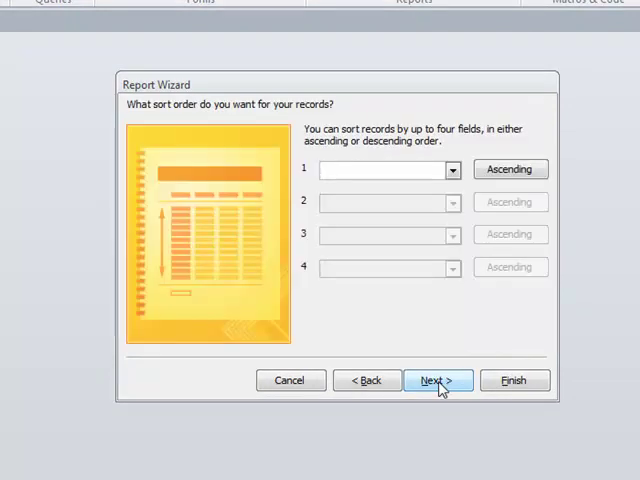
click(436, 380)
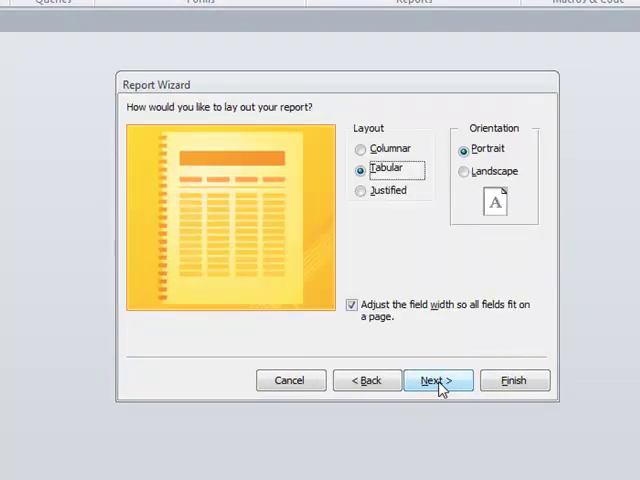
mouse_move(392, 258)
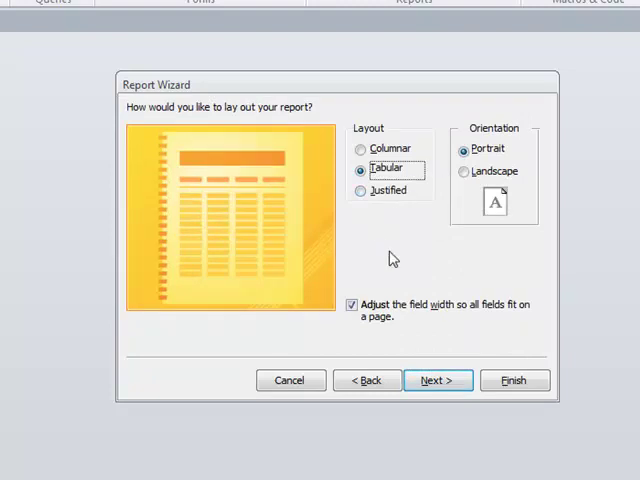
mouse_move(380, 324)
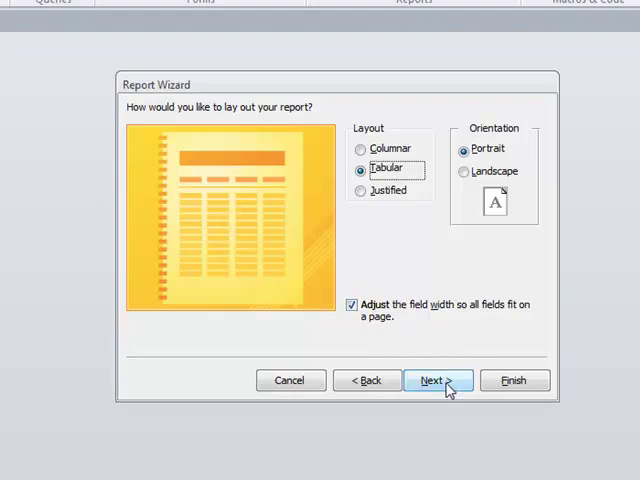
click(436, 380)
text(Customer)
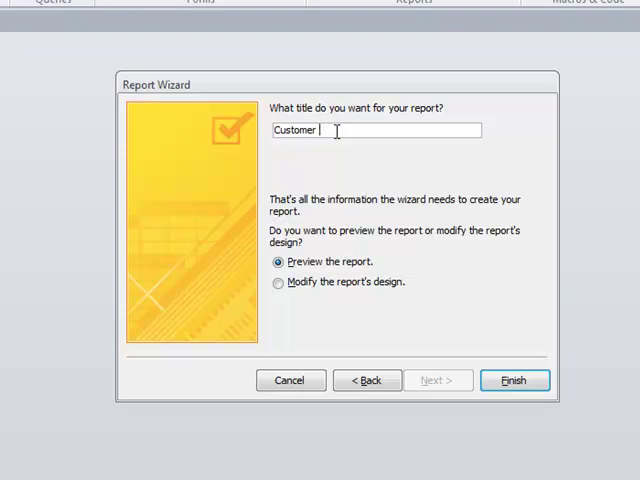
Title the report 'Balance Due by Customers' and finish the wizard into print preview
text(Balance Due by)
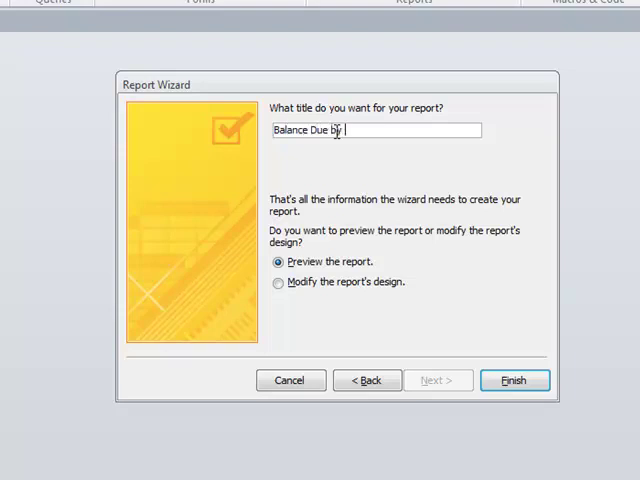
text(Customers)
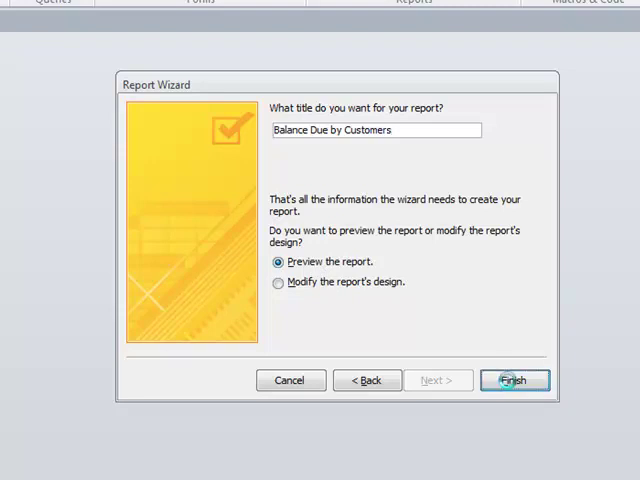
click(512, 380)
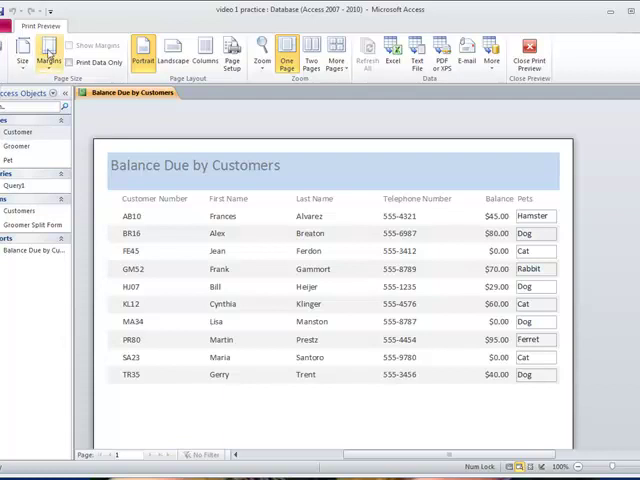
Inspect the preview and close it, leaving the report in design view
click(22, 52)
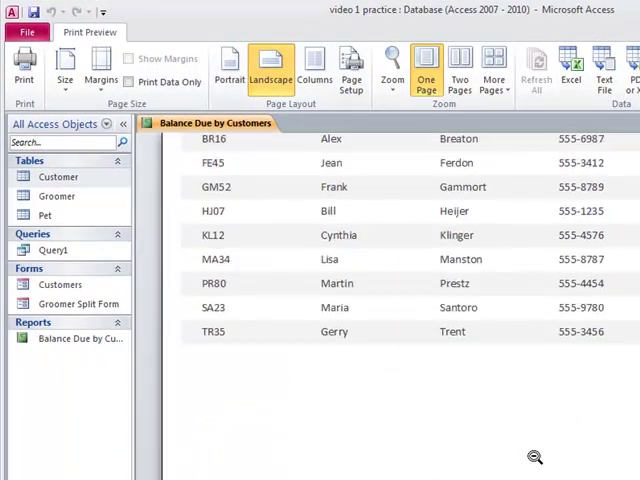
click(228, 70)
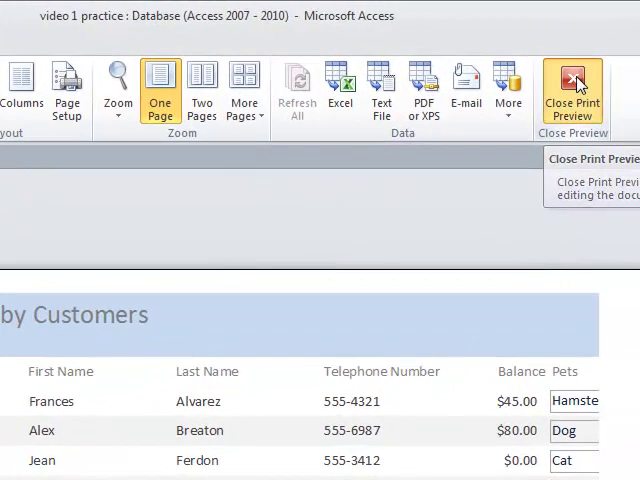
click(572, 90)
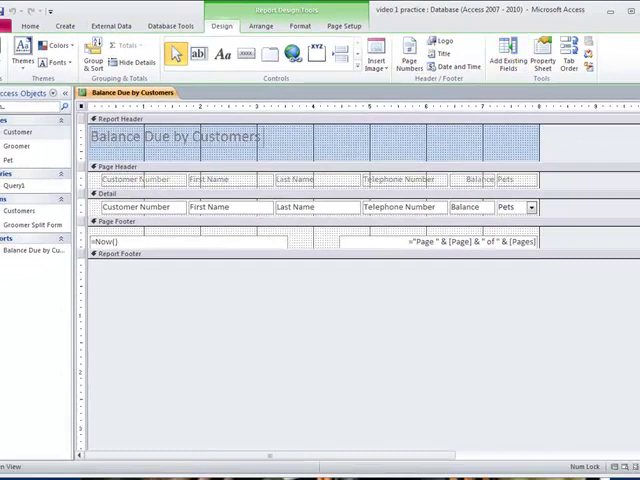
Switch to layout view and narrow the Customer Number and Pets columns to fit the page
click(20, 50)
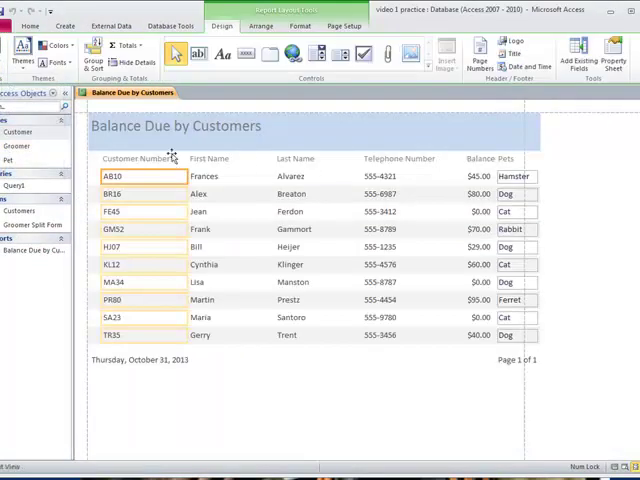
click(18, 48)
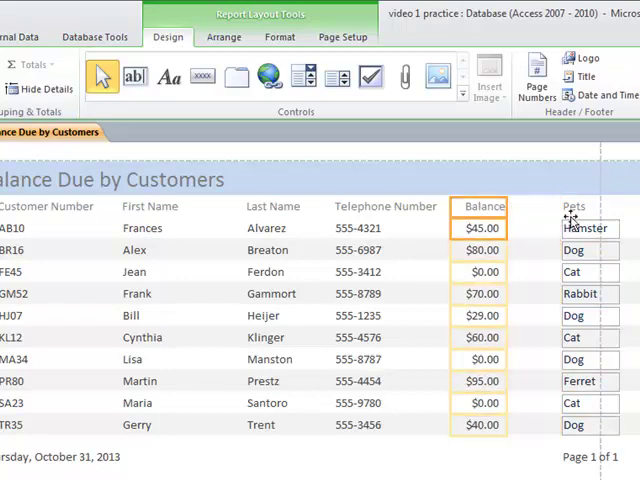
click(578, 424)
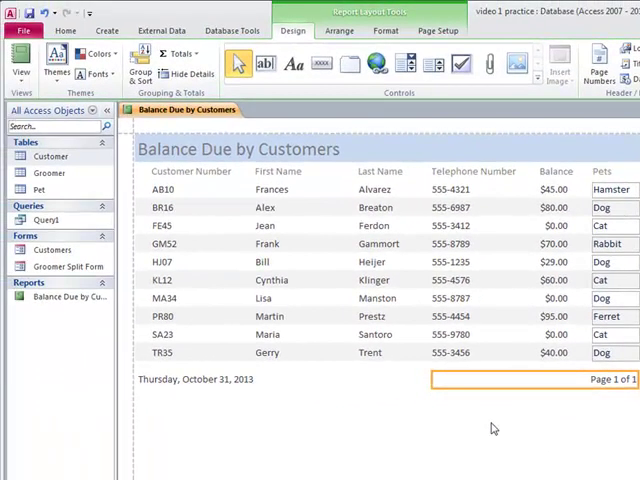
Check the adjusted report on one page in print preview, then close the preview and the report
click(22, 64)
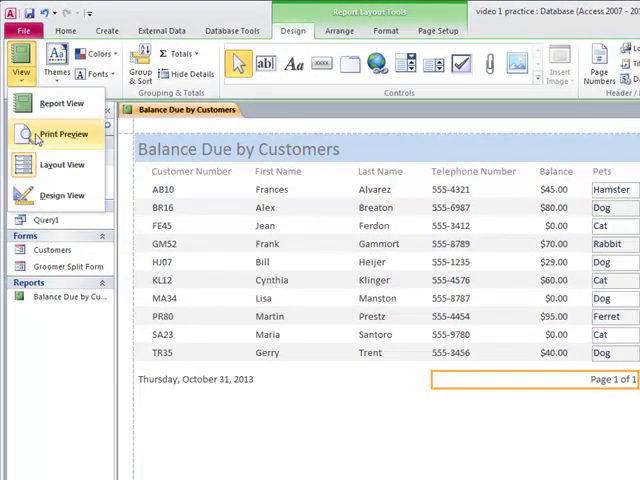
click(64, 132)
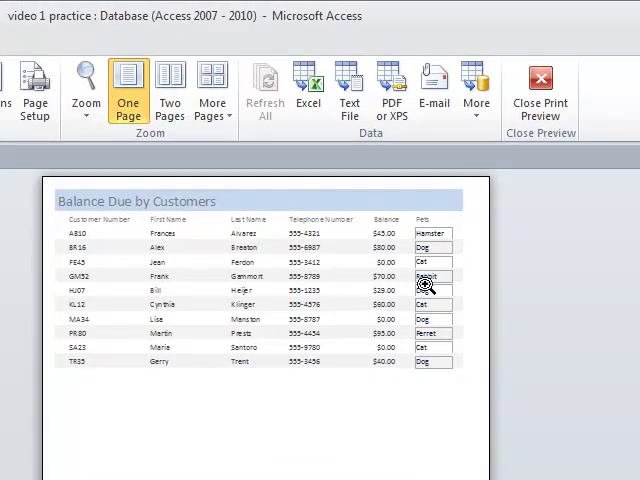
click(538, 88)
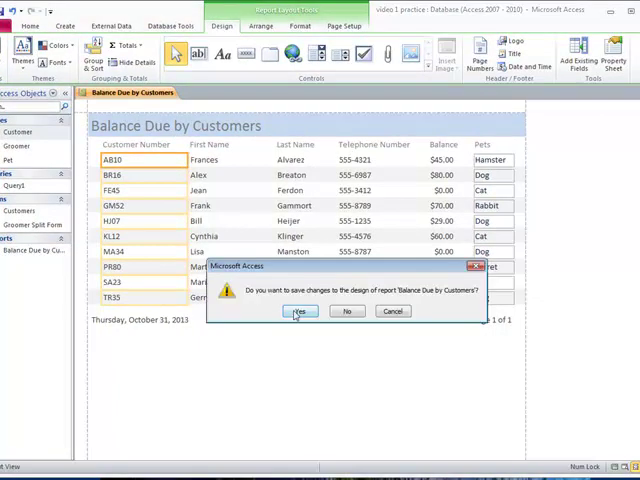
click(300, 312)
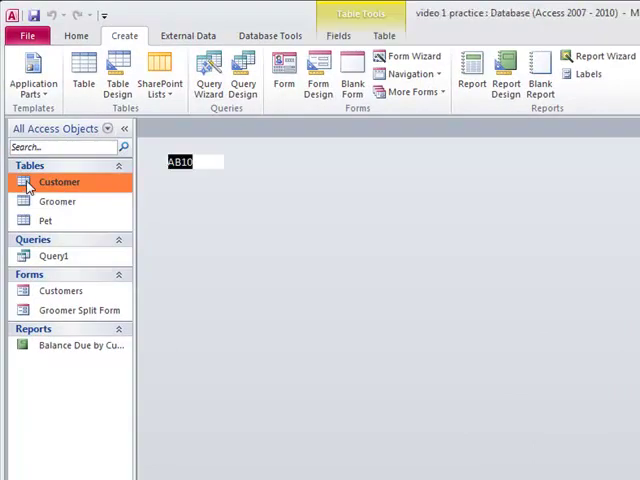
double_click(58, 180)
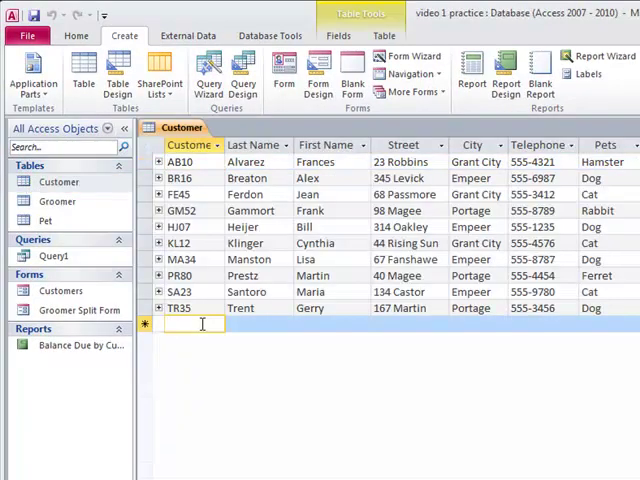
text(ZZ(()
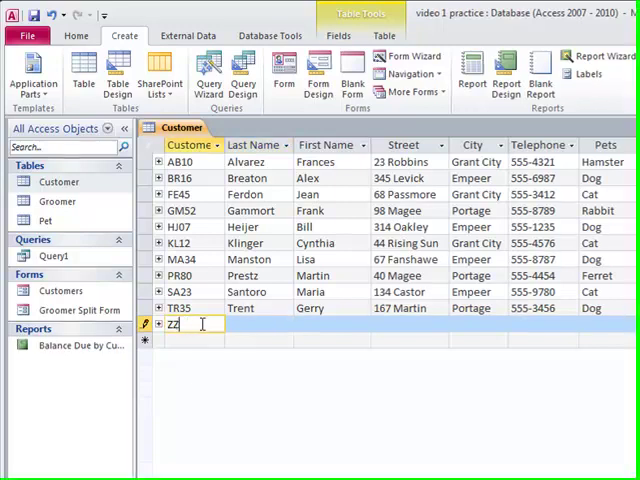
text(Wilkins)
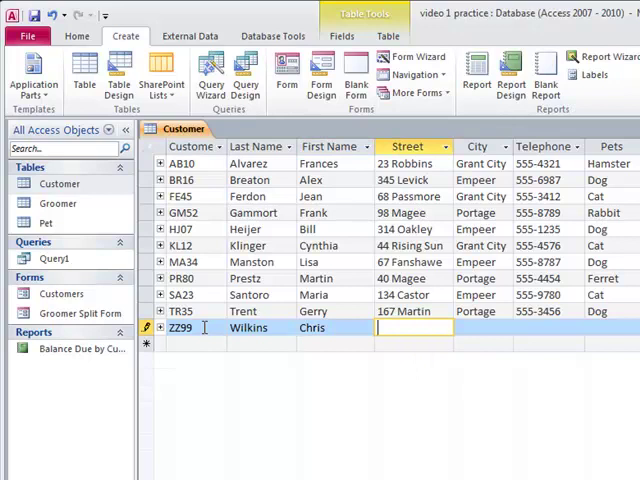
click(612, 328)
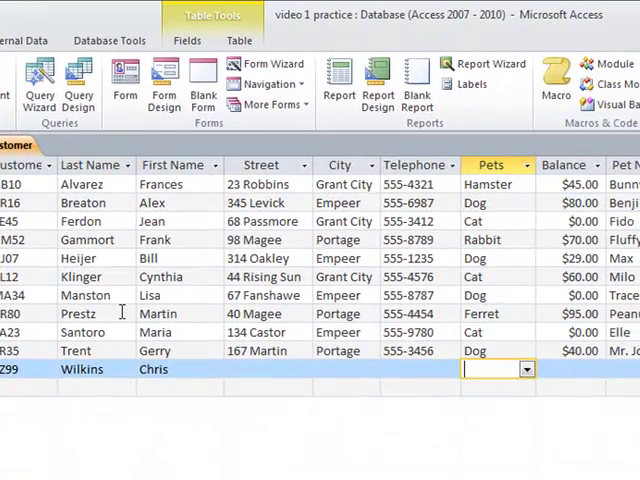
click(524, 368)
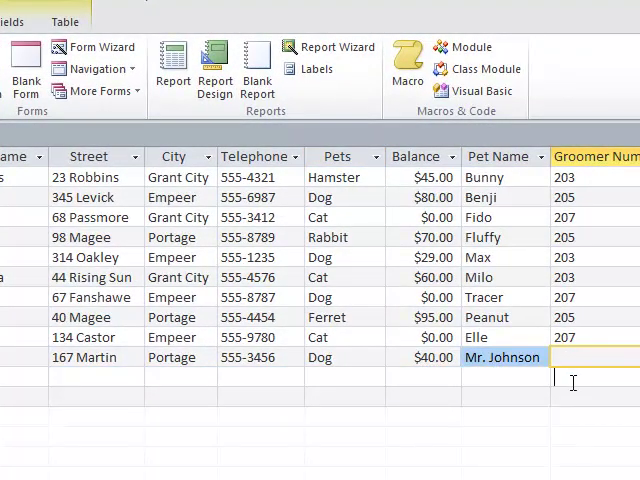
text(203)
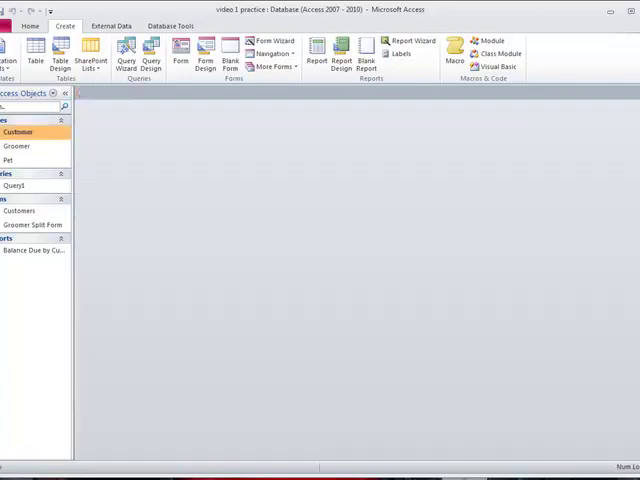
Reopen the report showing ZZ99 Wilkins, open Groomer Split Form, and return to the report
double_click(34, 252)
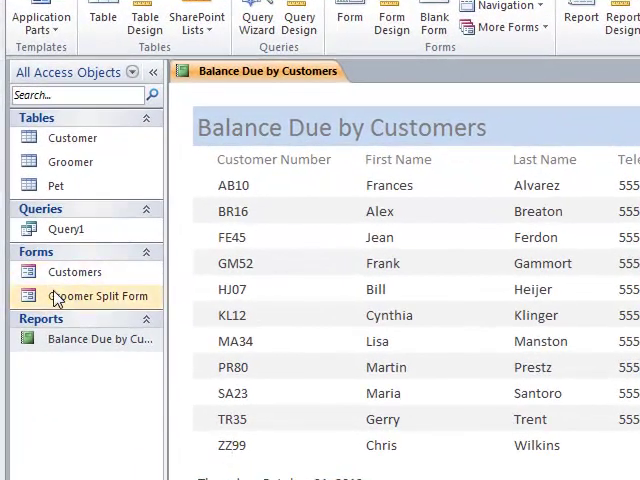
double_click(96, 296)
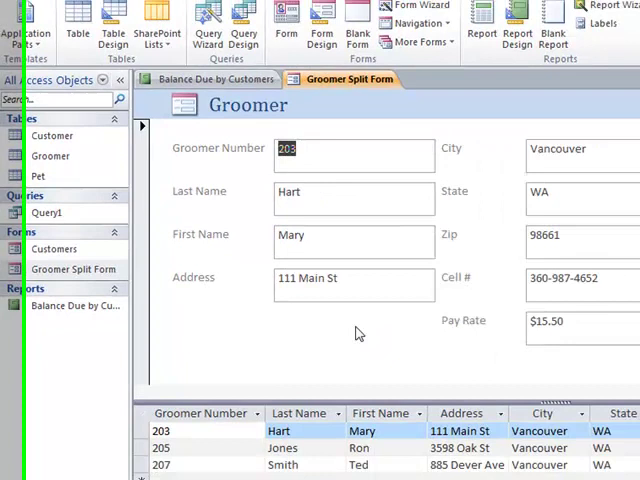
click(210, 80)
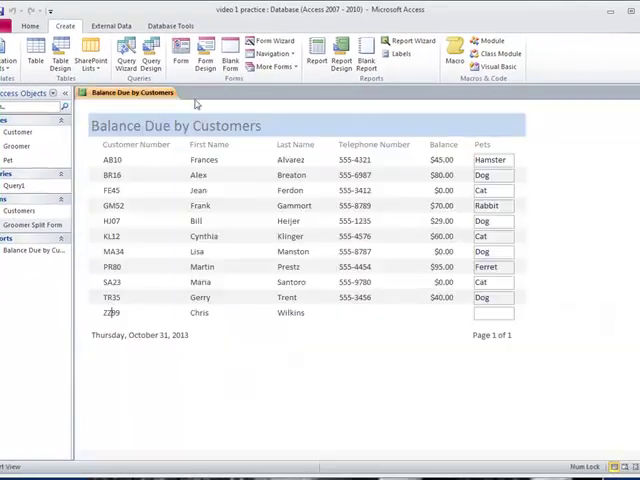
mouse_move(400, 272)
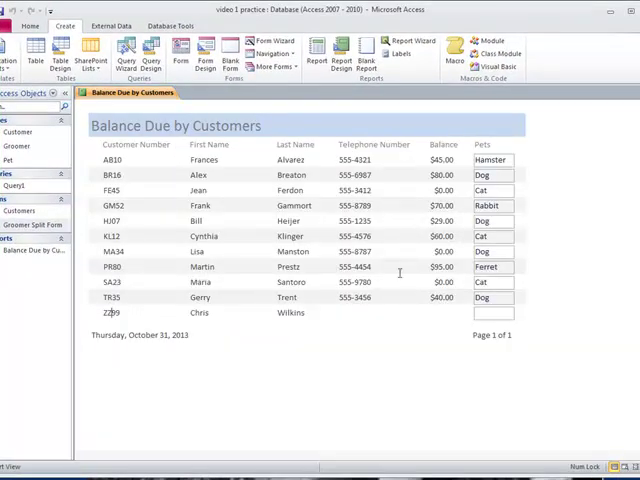